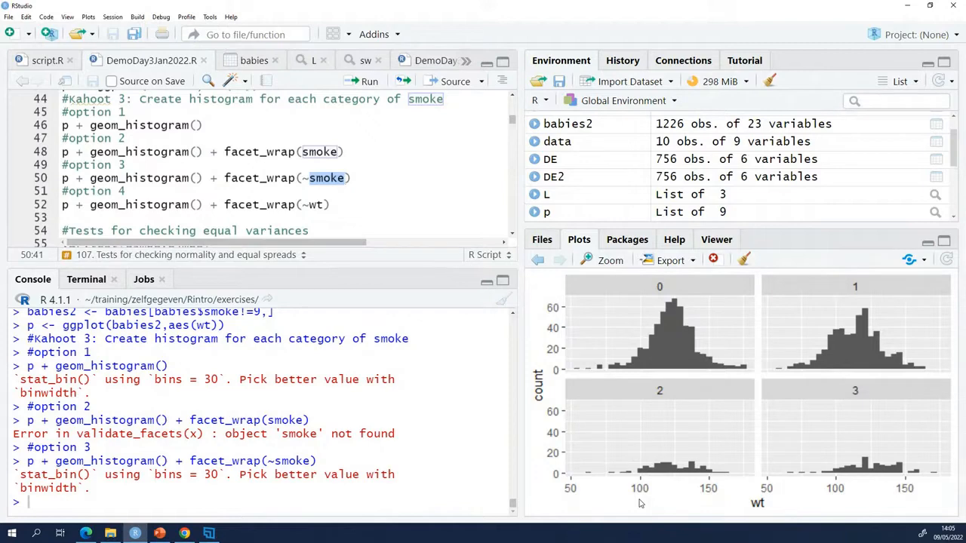
pyautogui.moveTo(489, 218)
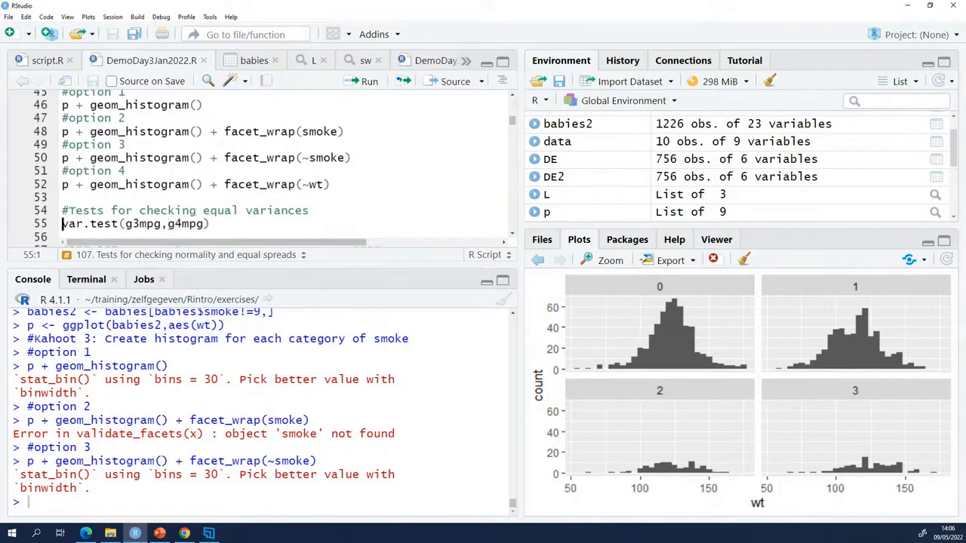
# - Run var.test(g3mpg, g4mpg), giving variance ratio 0.408 and p-value 0.1173
pyautogui.doubleClick(89, 223)
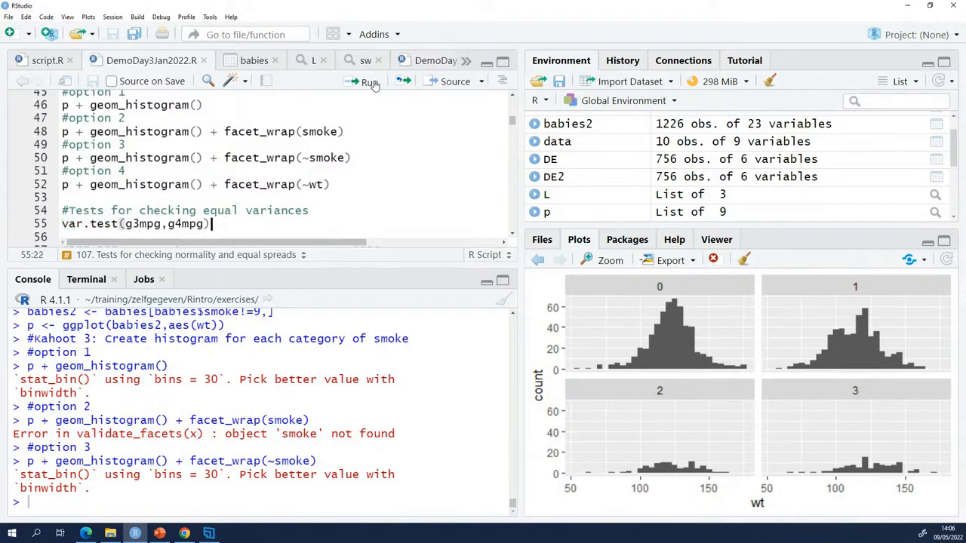
pyautogui.click(369, 81)
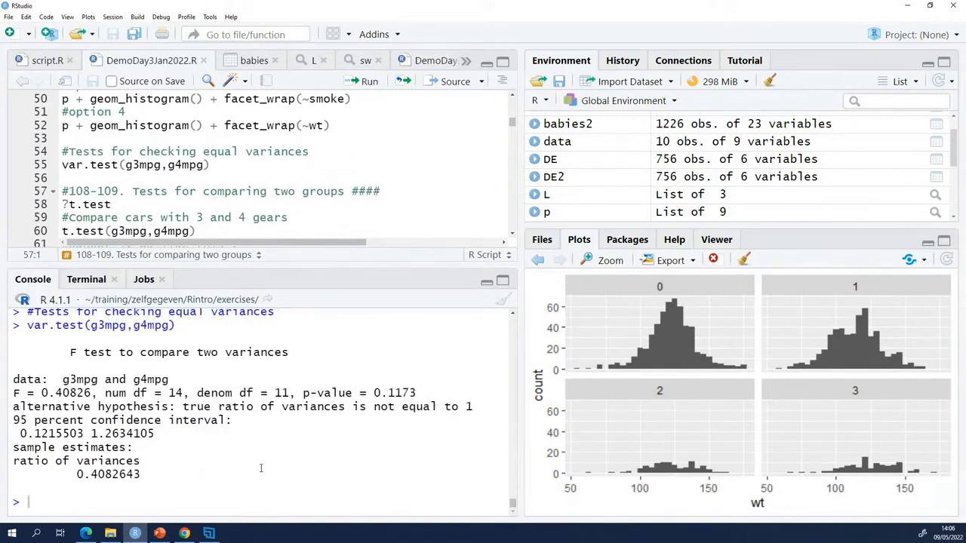
pyautogui.moveTo(397, 373)
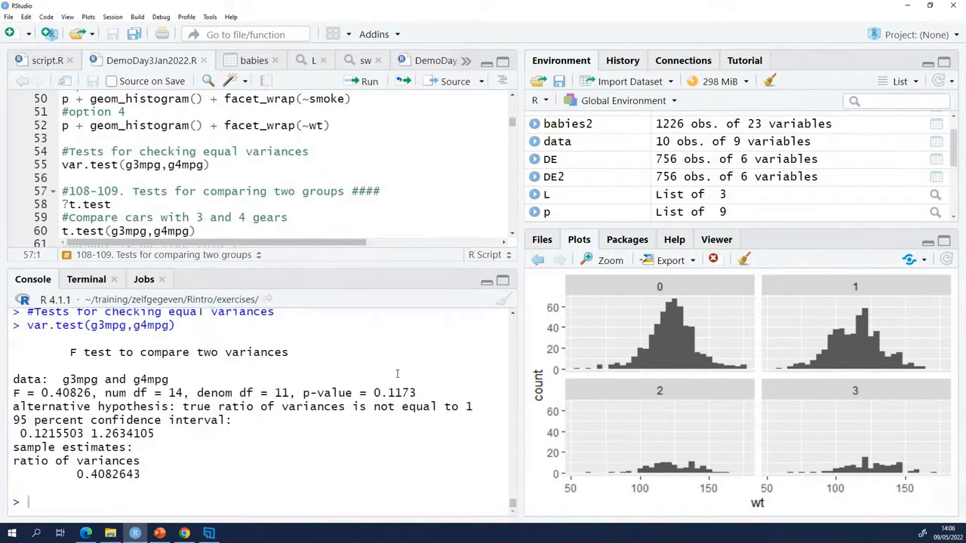
# - Highlight 'p-value = 0.1173' in the F test console output
pyautogui.moveTo(301, 393); pyautogui.dragTo(384, 393)
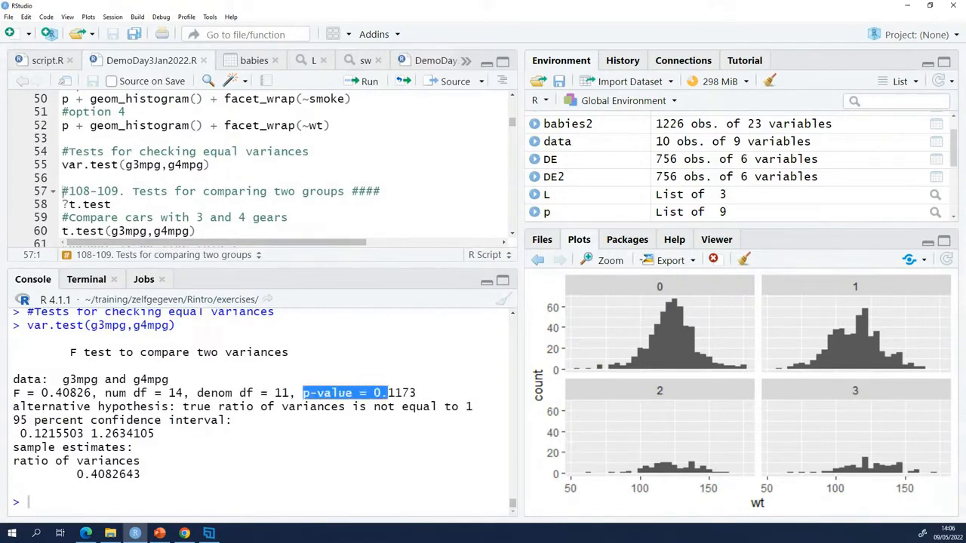